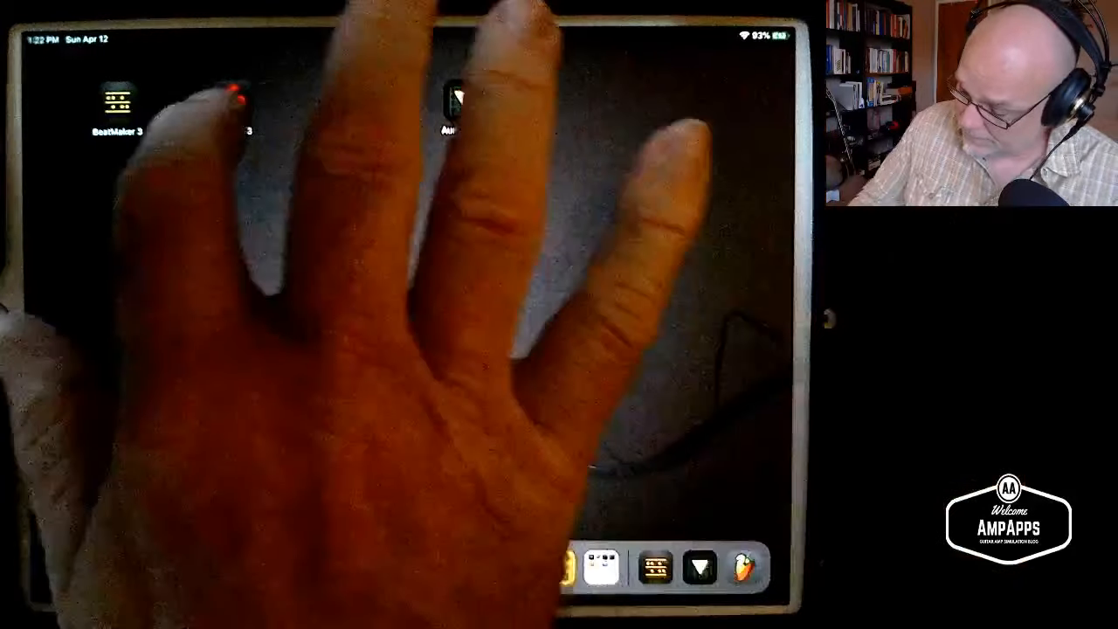
- Launch BeatMaker 3 from the iPad home screen
click(119, 96)
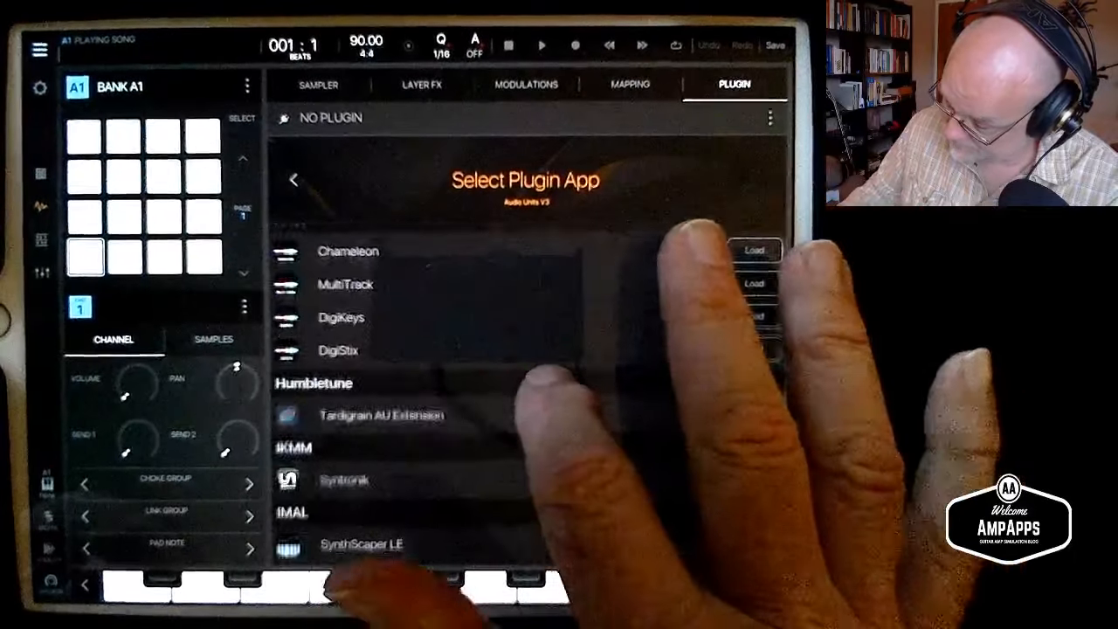
- Load AudioLayer as the instrument plugin on pad bank A1
scroll(down, 3)
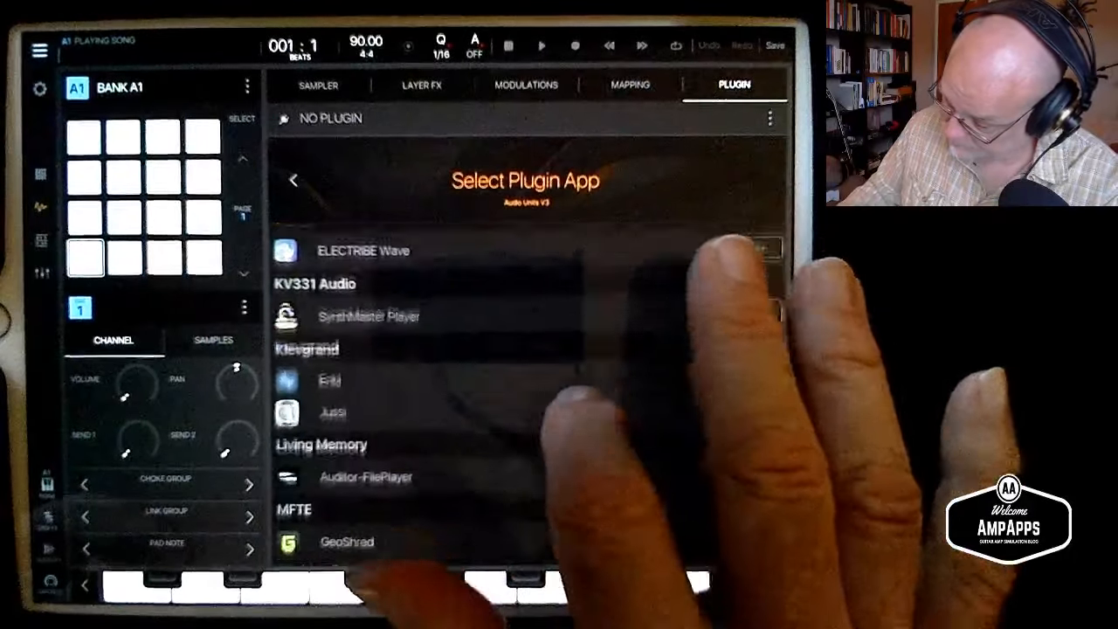
scroll(down, 3)
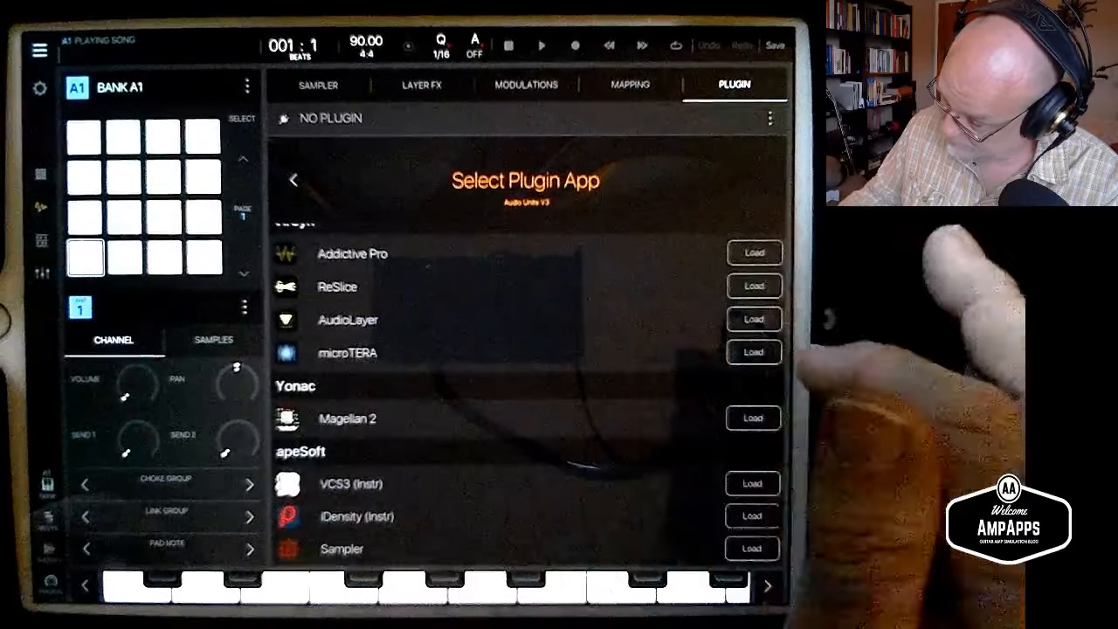
click(752, 318)
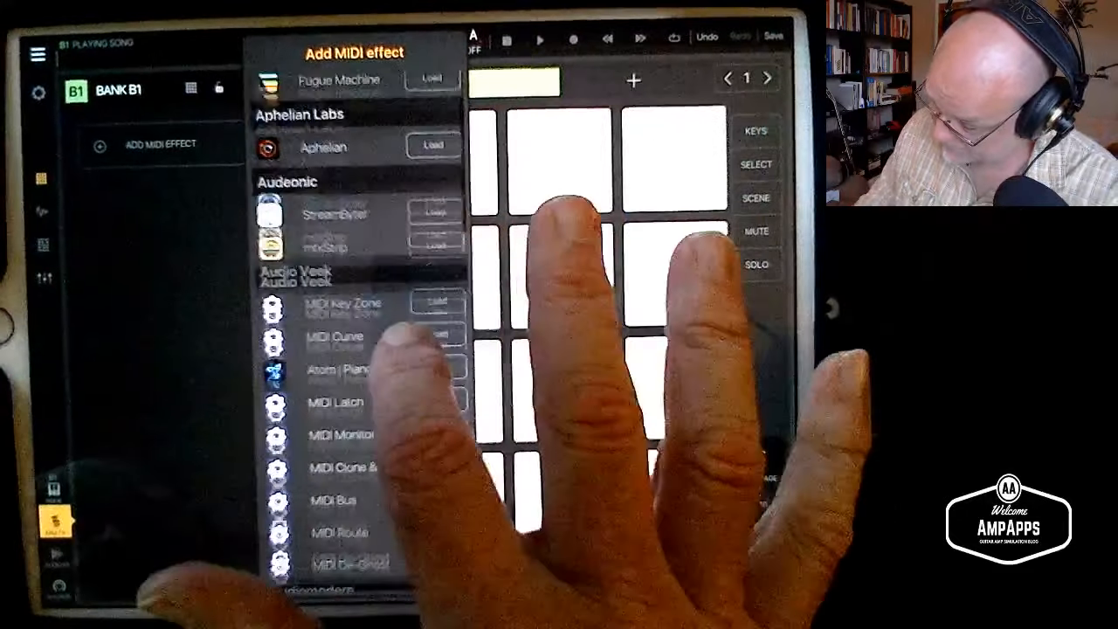
- Add MIDI Route after Rozeta Rhythm on B1 and bring up B1's instrument plugin choices
scroll(down, 3)
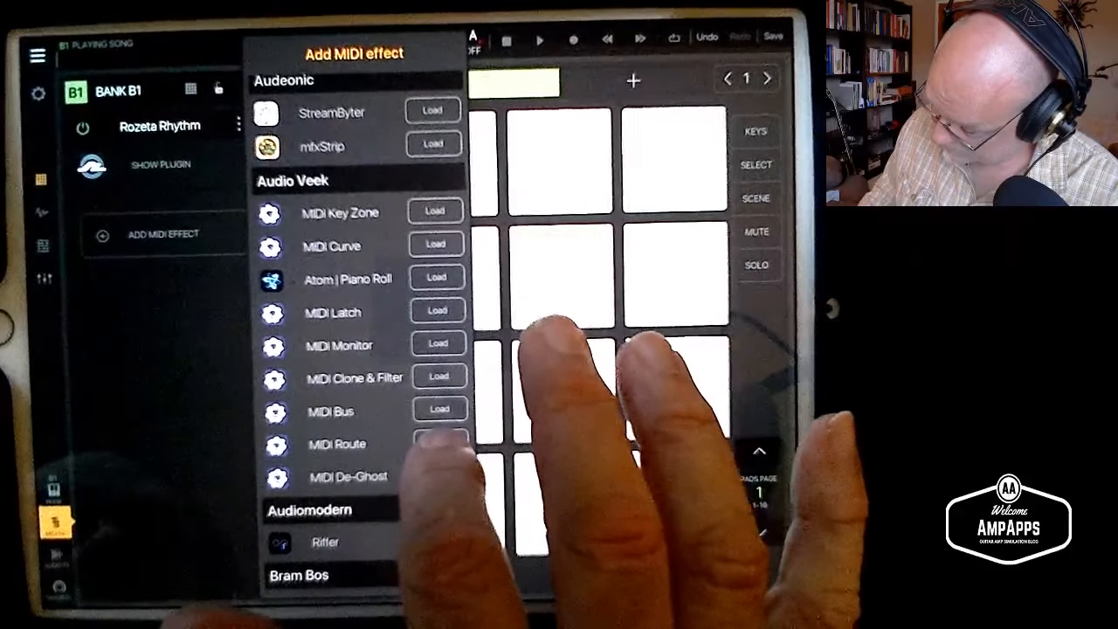
click(440, 444)
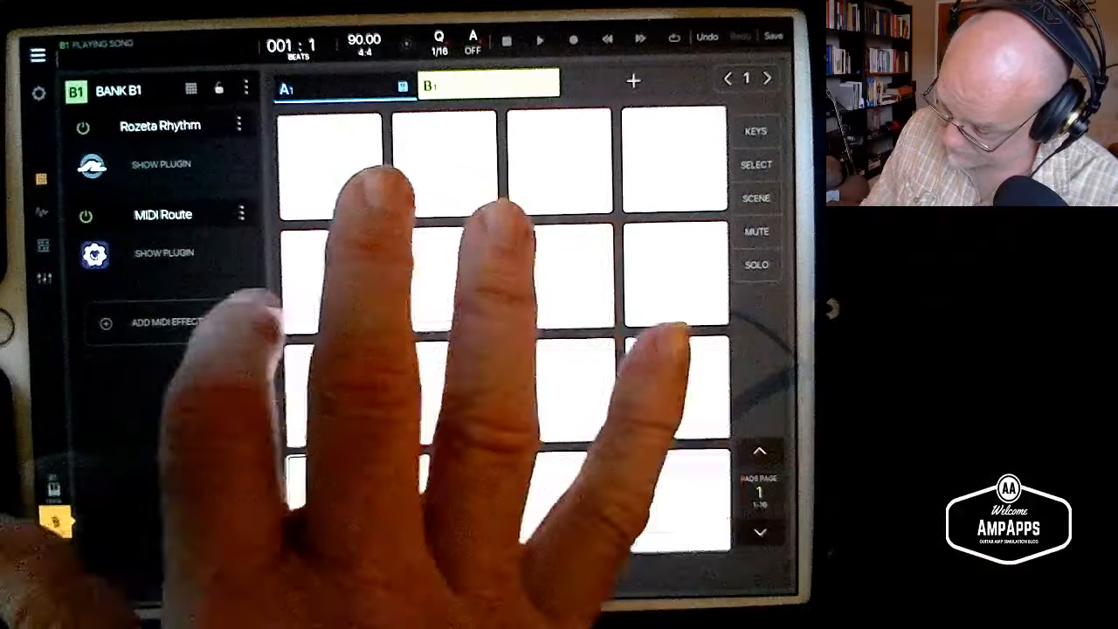
click(172, 321)
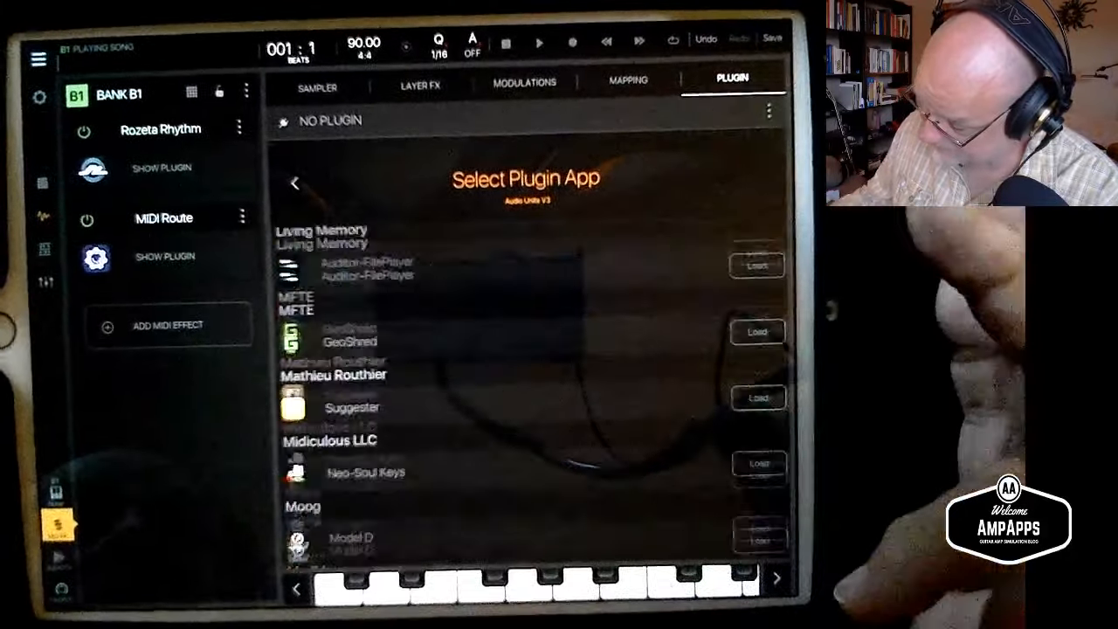
- Load RouteMIDI from the Appo section as bank B1's instrument plugin
scroll(down, 3)
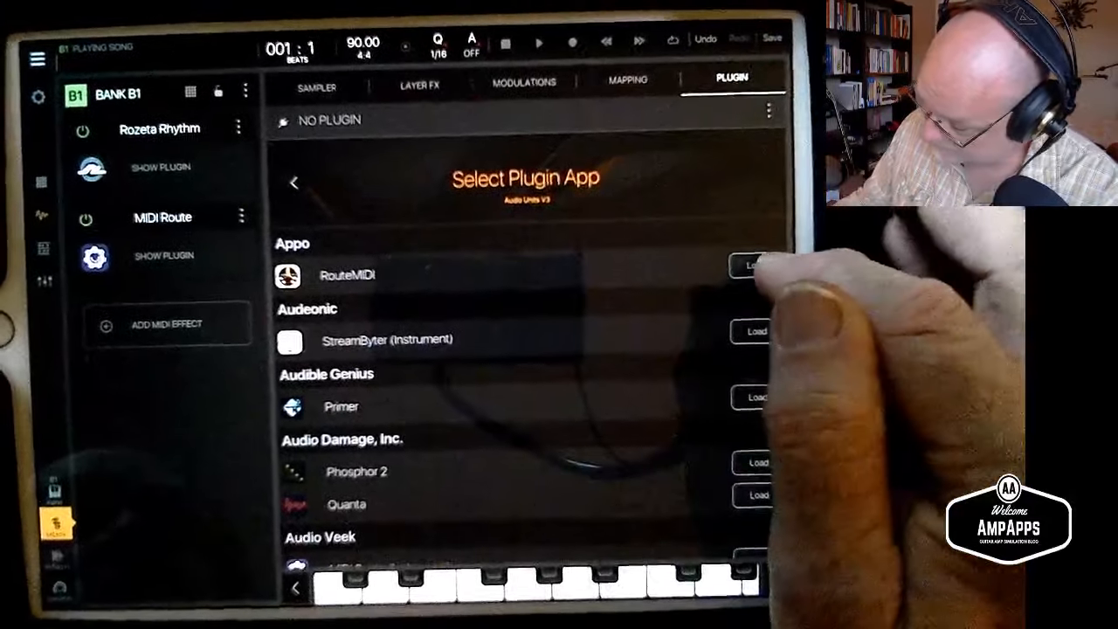
click(753, 265)
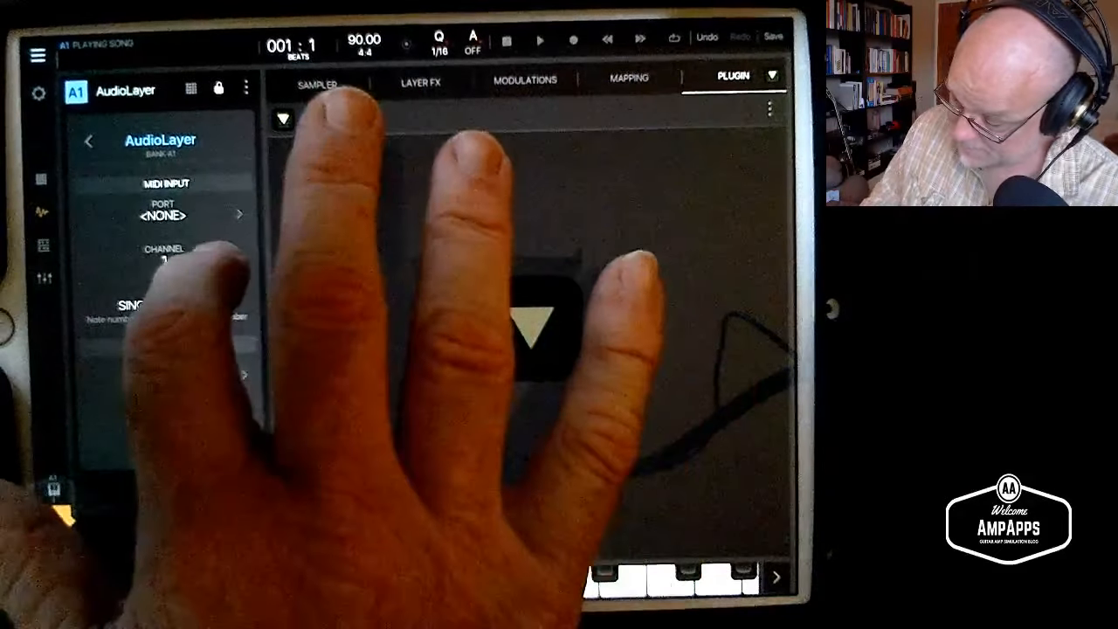
- Visit B1's MIDI setup, return to its Rozeta Rhythm and MIDI Route chain, and start playback
click(160, 213)
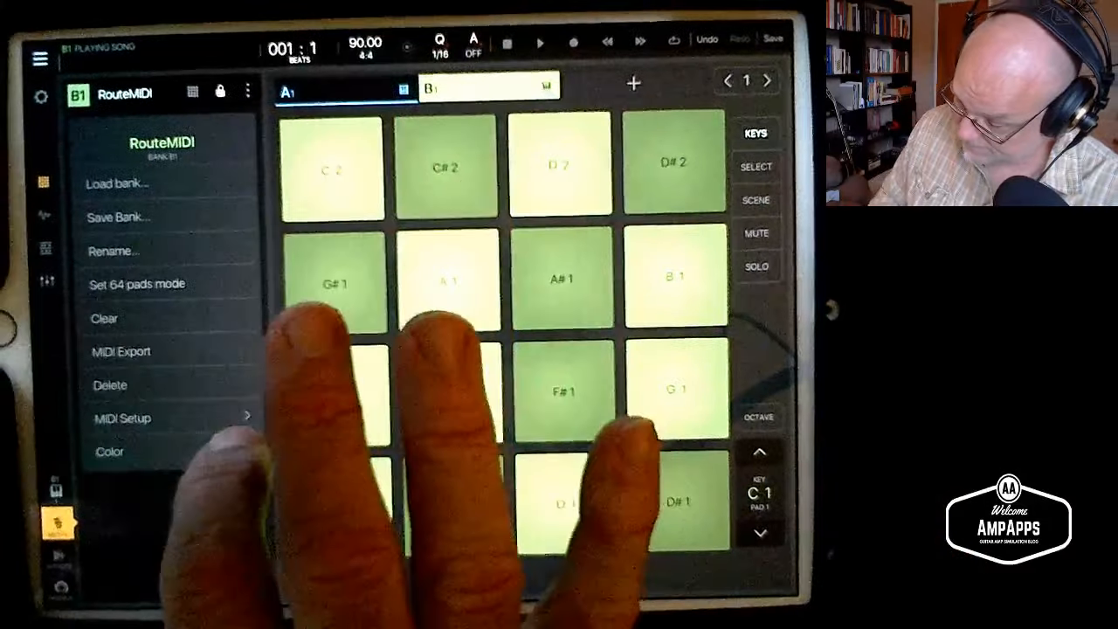
click(122, 418)
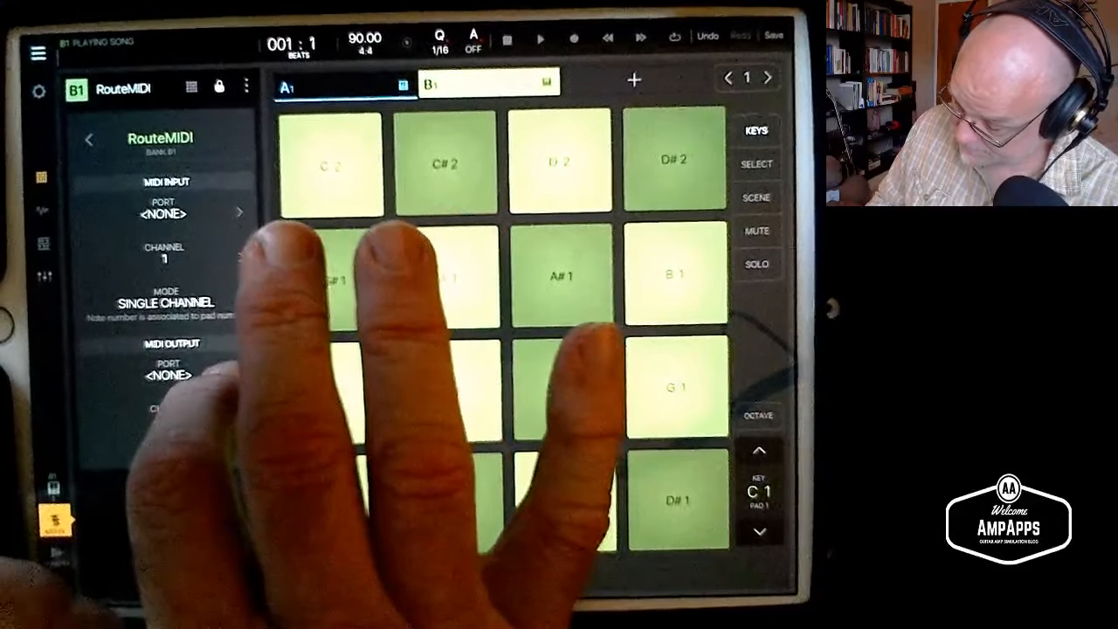
click(166, 213)
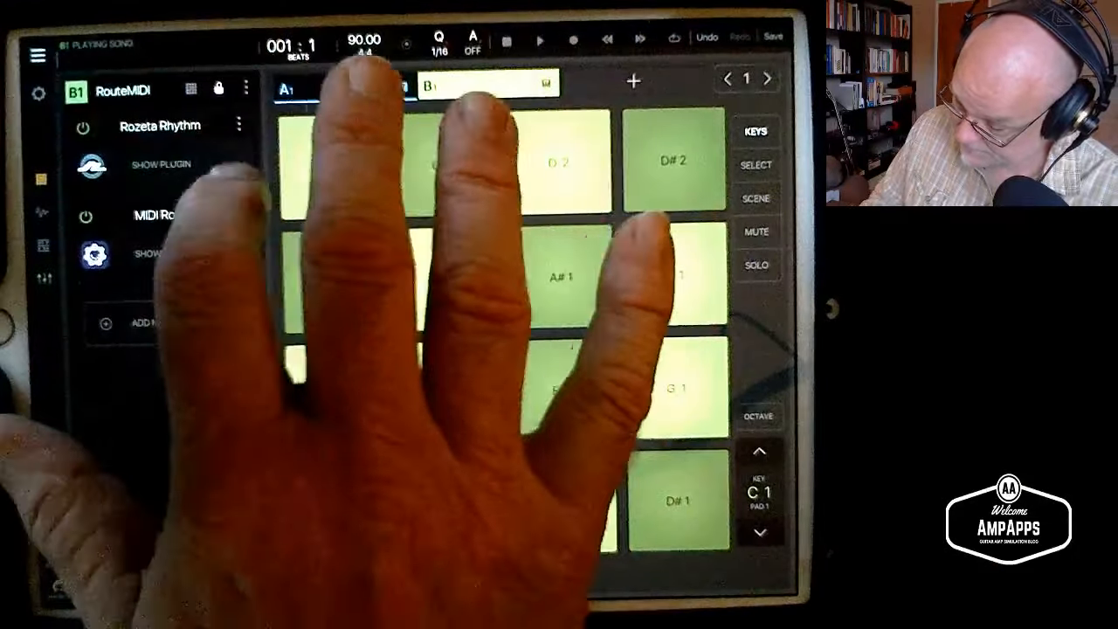
click(246, 87)
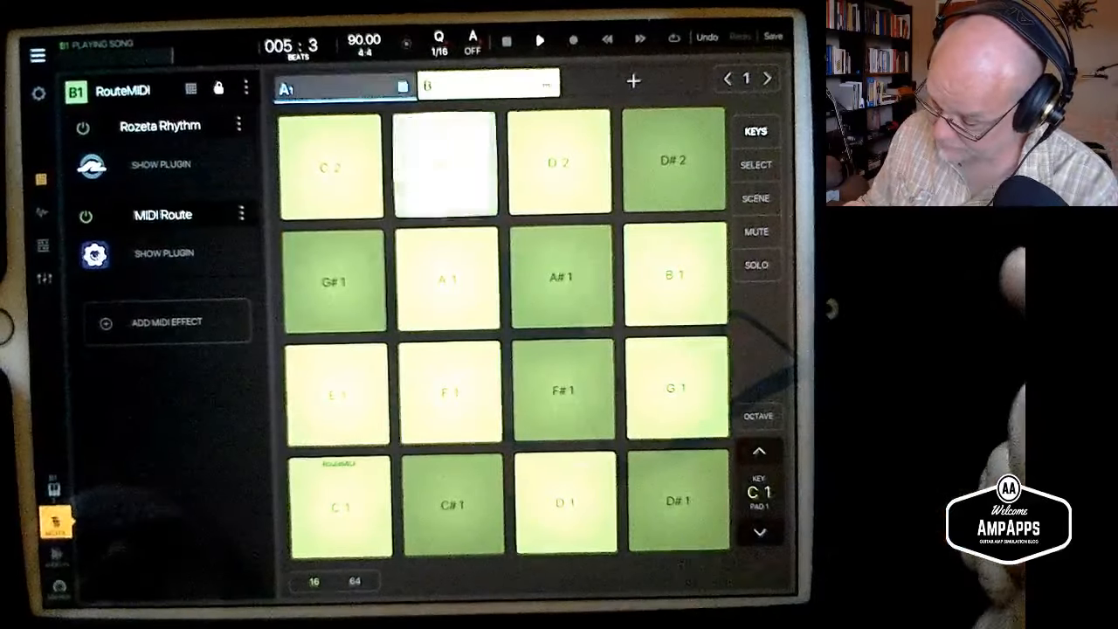
click(444, 164)
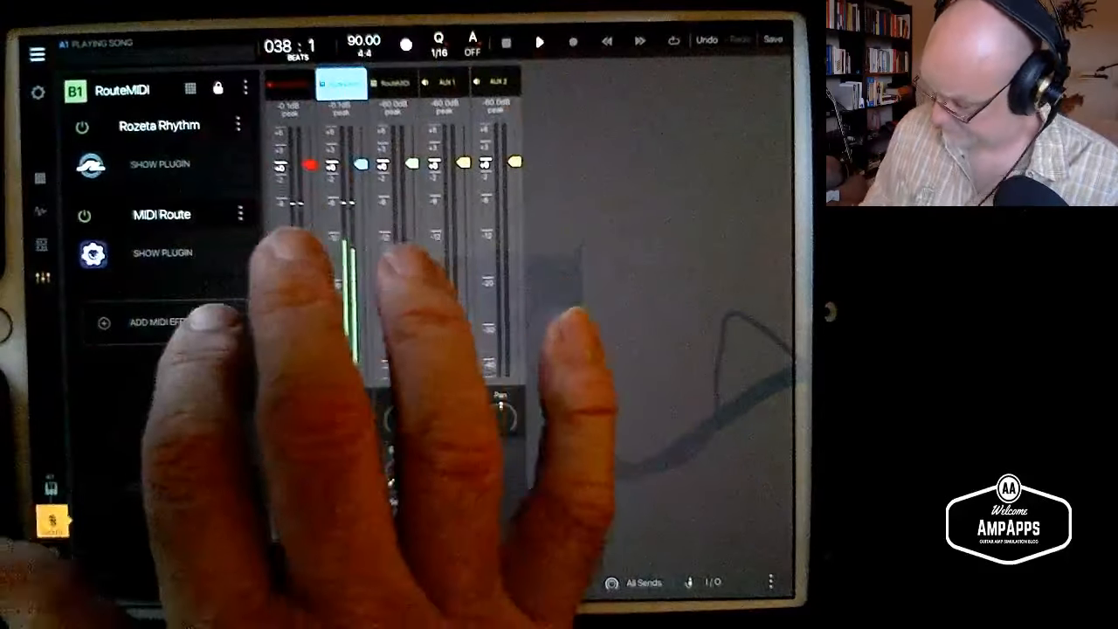
- Add a second Rozeta Rhythm and MIDI Route pair to B1's effect chain
click(158, 322)
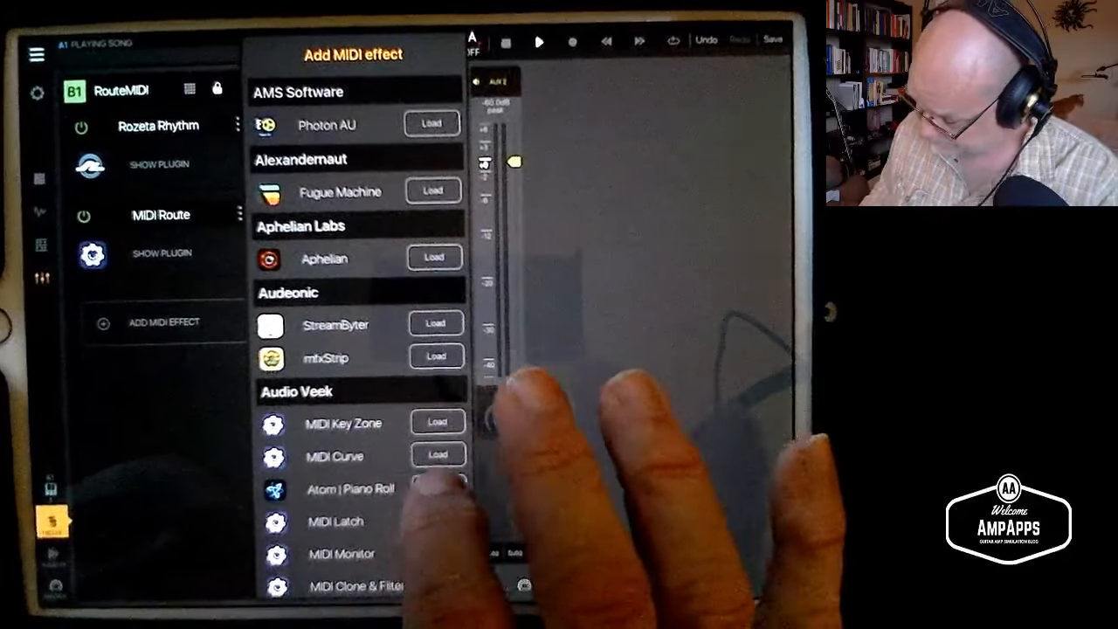
scroll(down, 3)
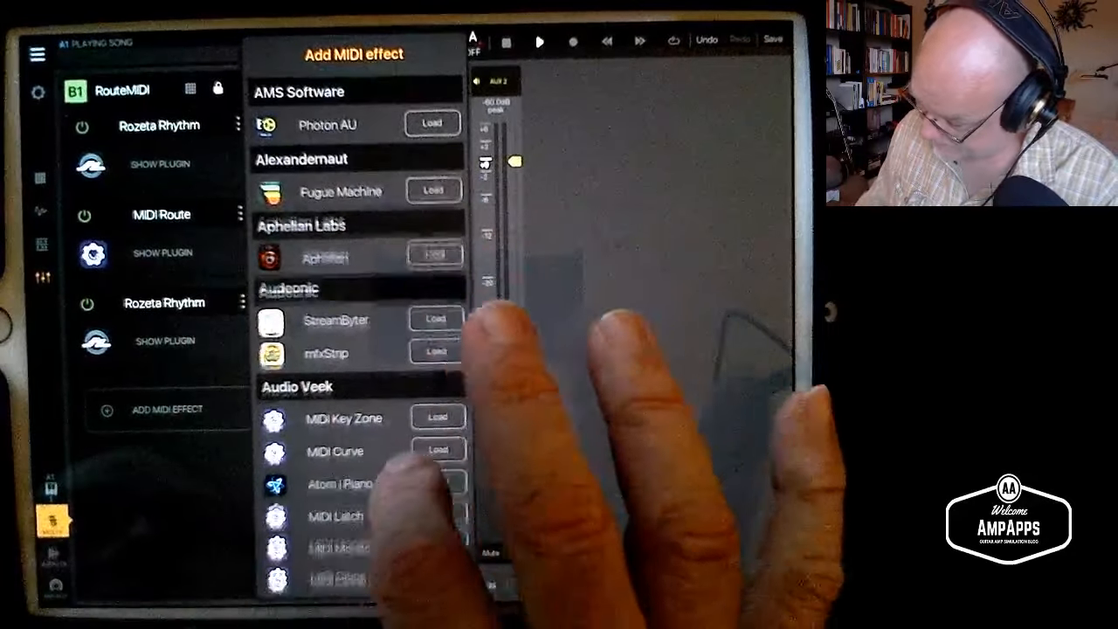
scroll(down, 3)
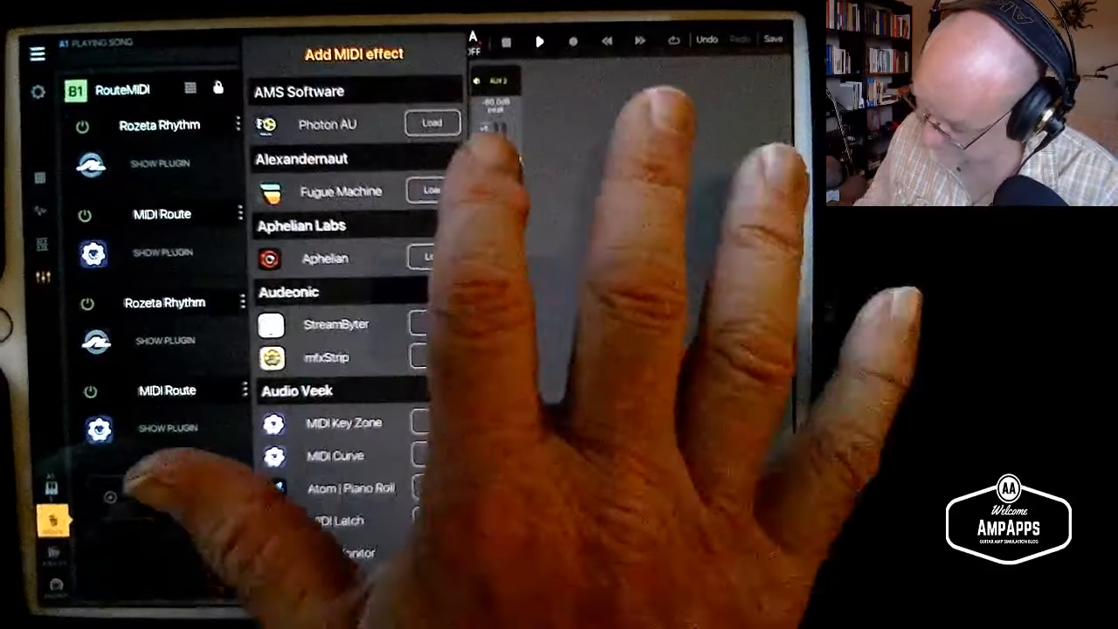
- Scroll the effect list to Bram Bos and load a third Rozeta Rhythm on B1
scroll(down, 3)
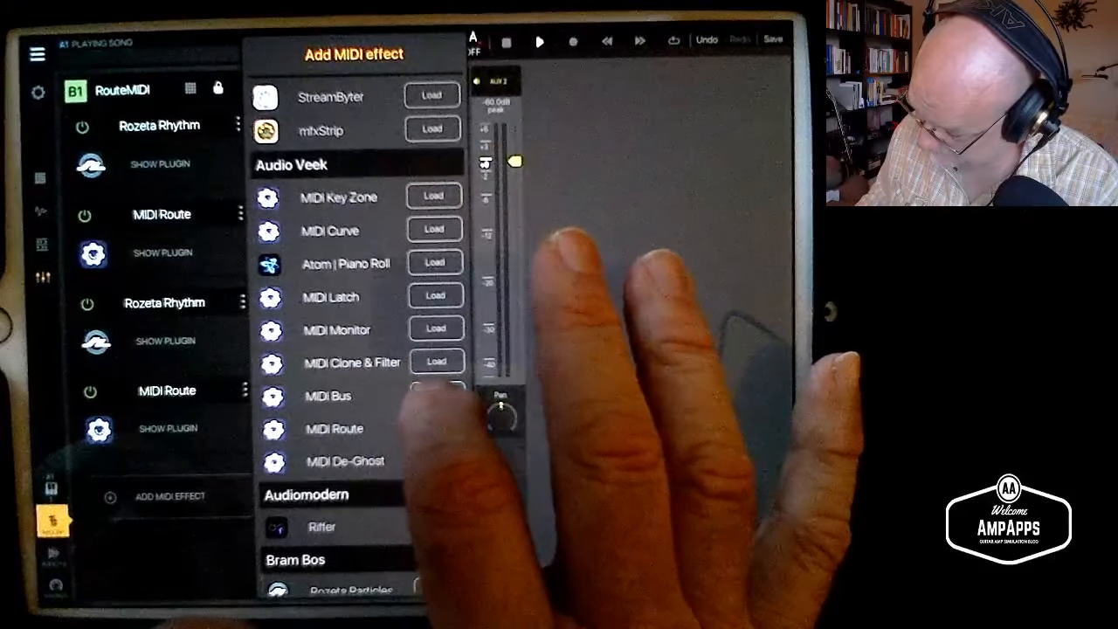
scroll(down, 3)
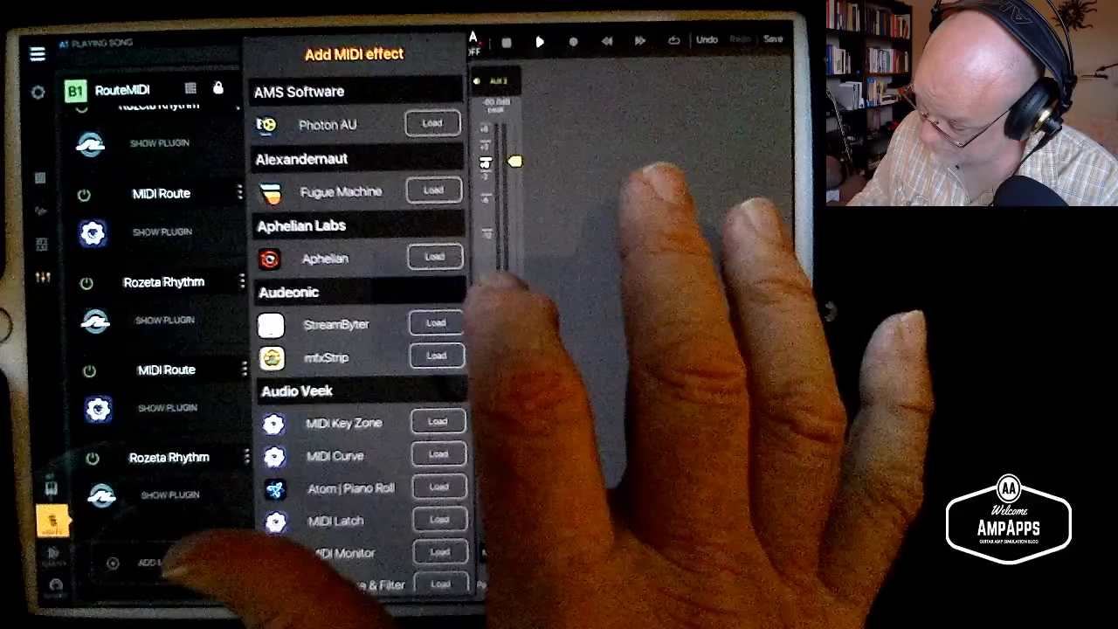
scroll(down, 3)
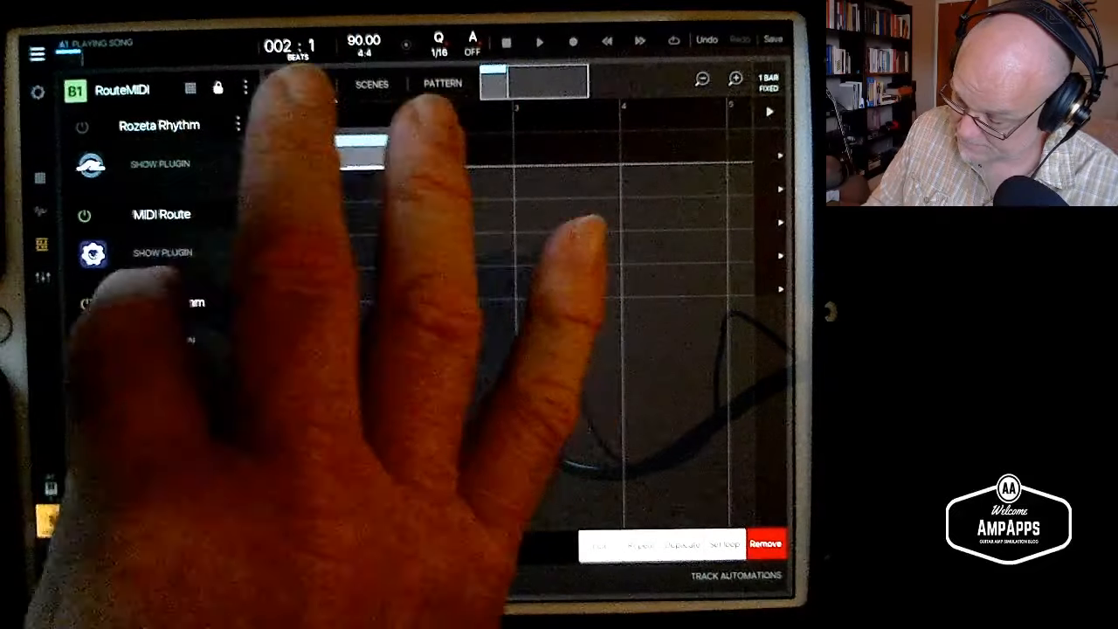
- Switch to the song arrangement showing A1, B1 and FX tracks
click(301, 84)
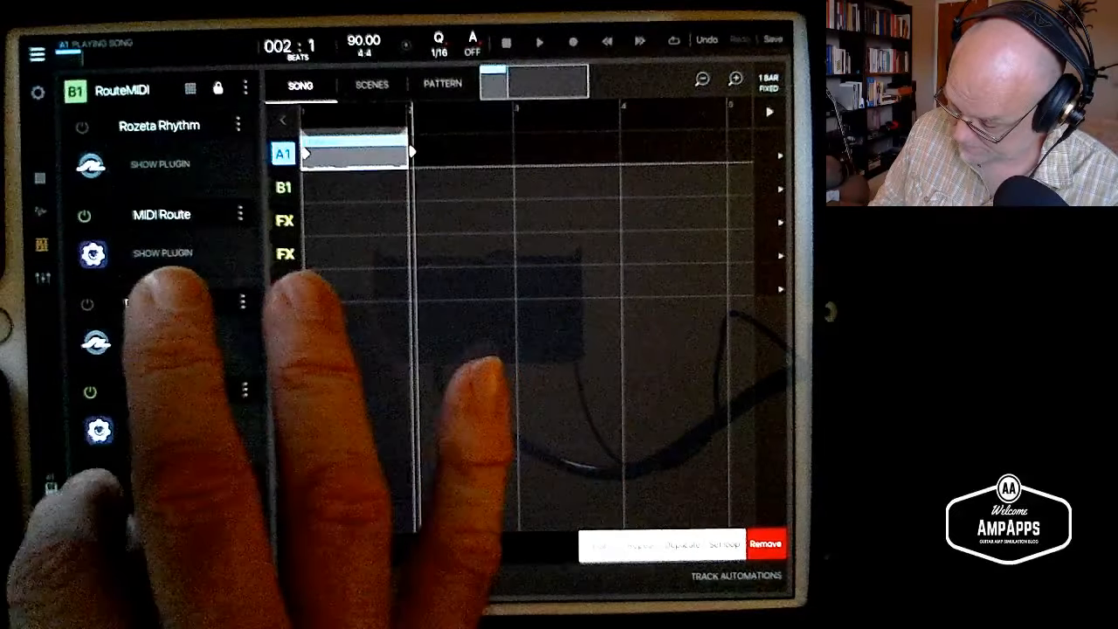